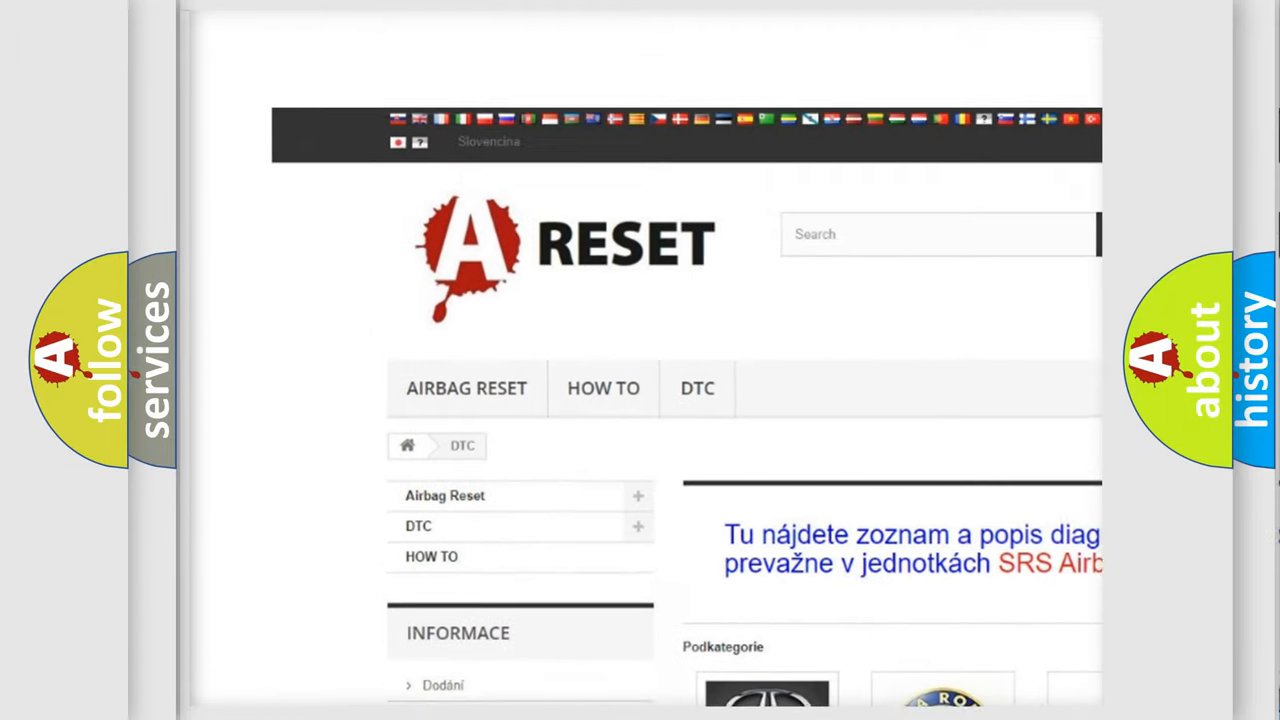
Step: Show the Buick DTC list and scroll to code B1000:73, ECU Performance Parity Error
scroll("up", 3)
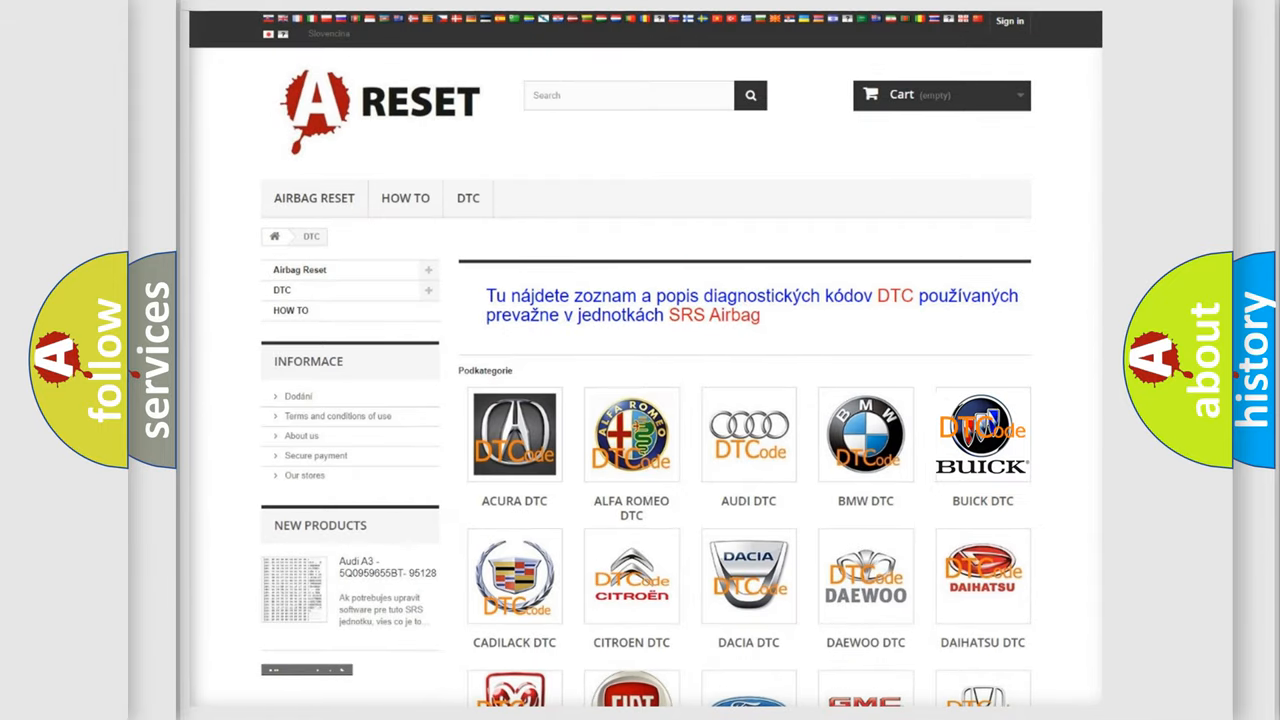
left_click(982, 434)
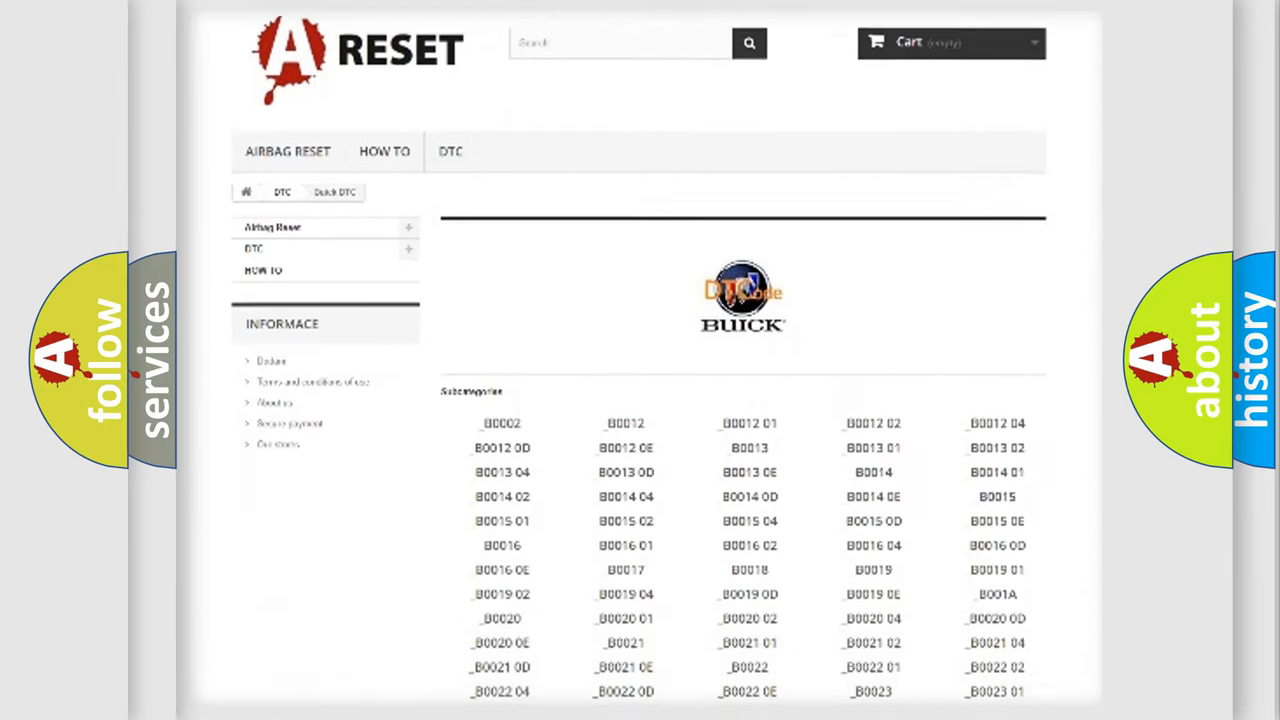
scroll("down", 3)
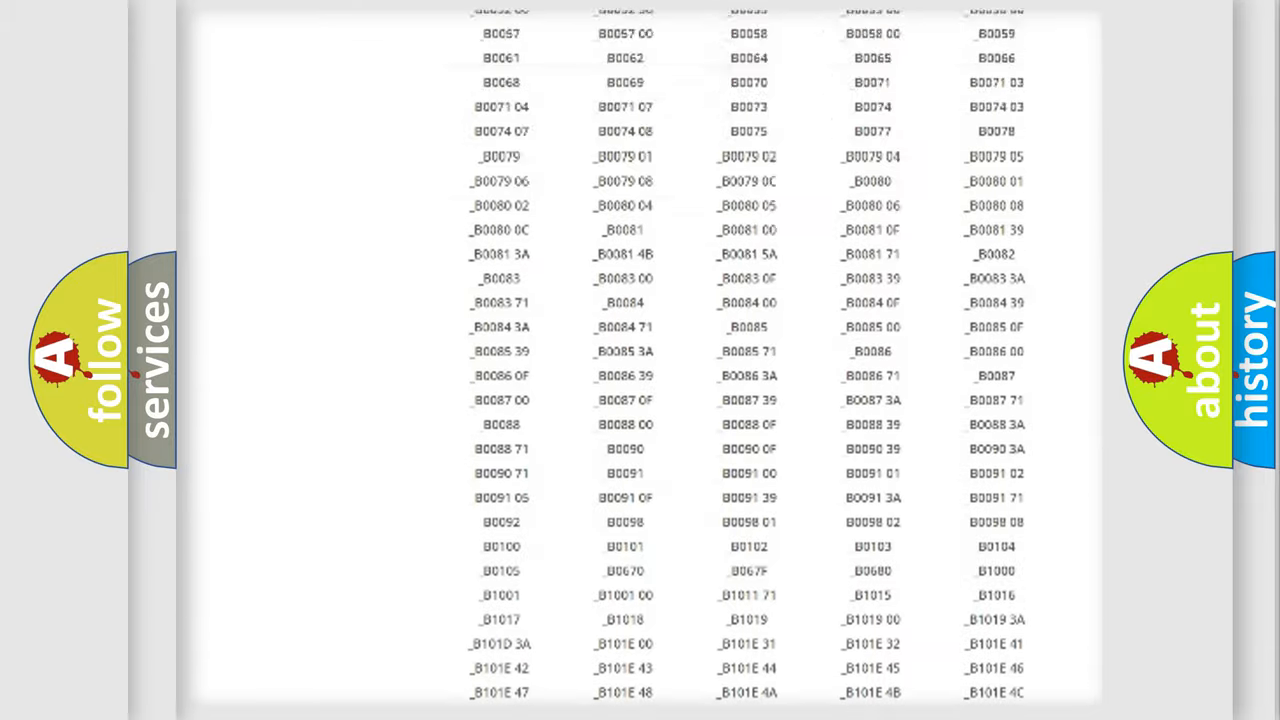
scroll("up", 3)
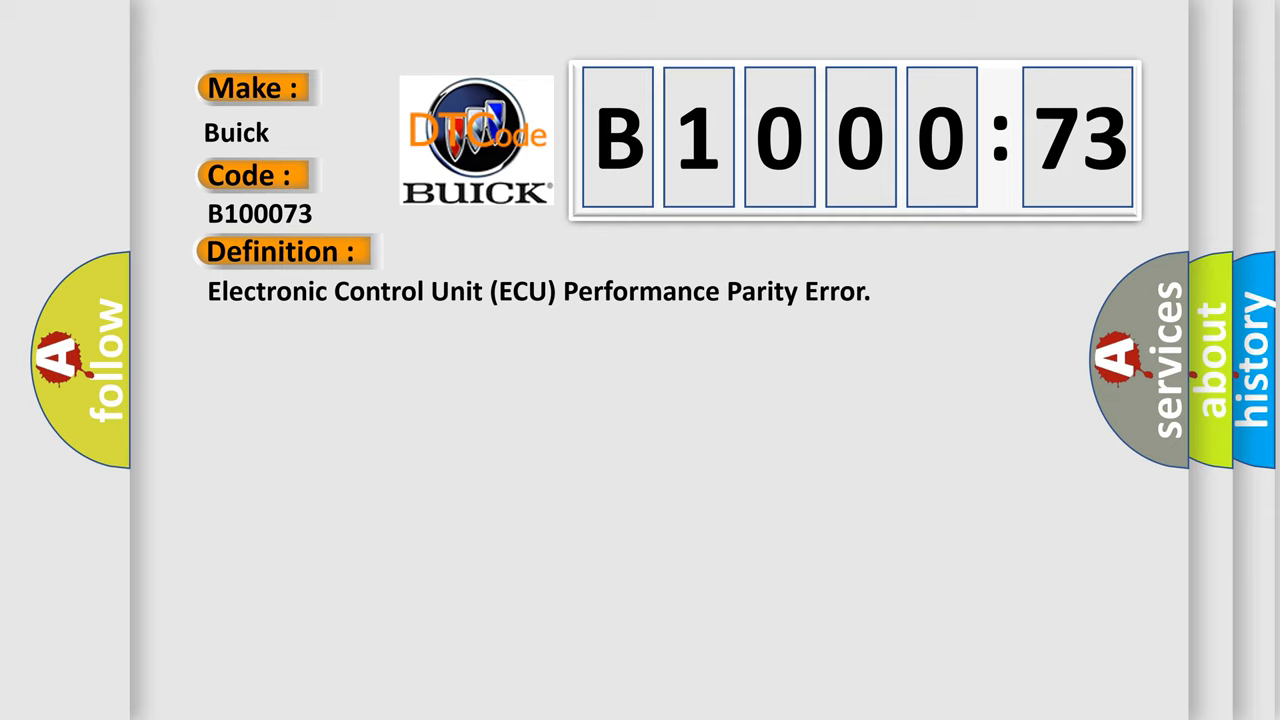
Step: Advance to the B100073 Description and Cause: internal module malfunction, actuator stuck closed
left_click(518, 252)
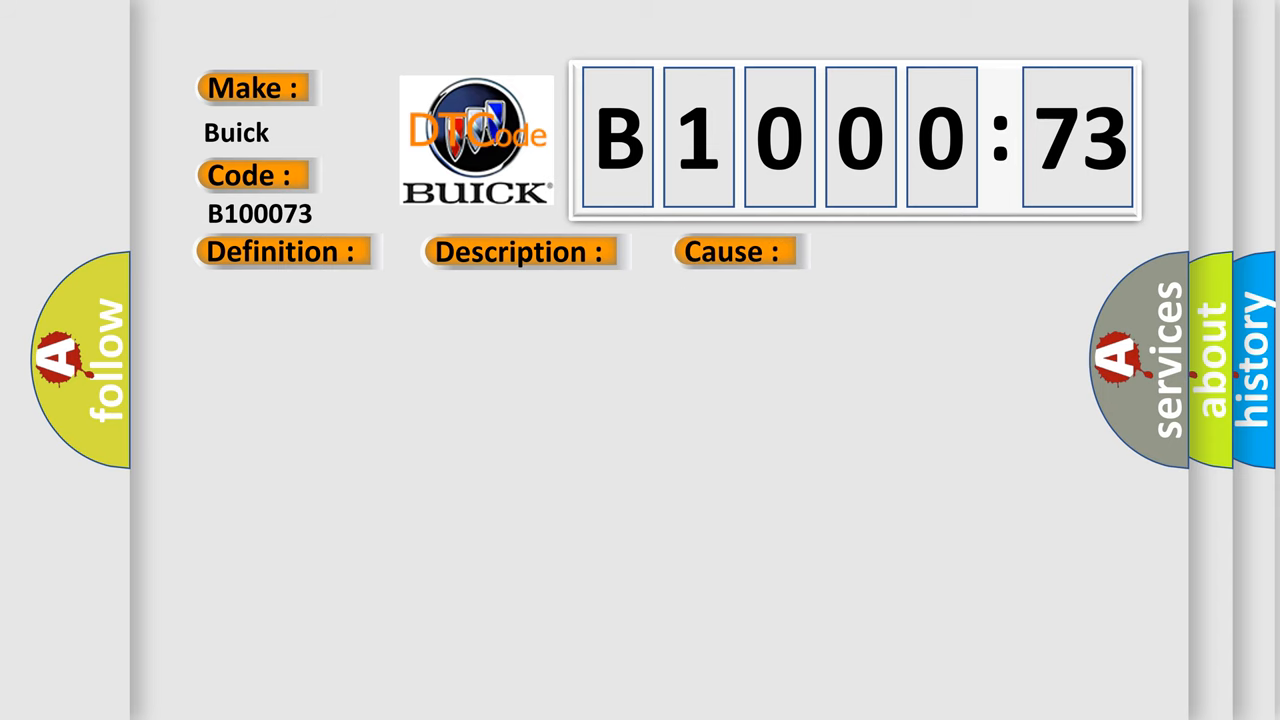
left_click(280, 252)
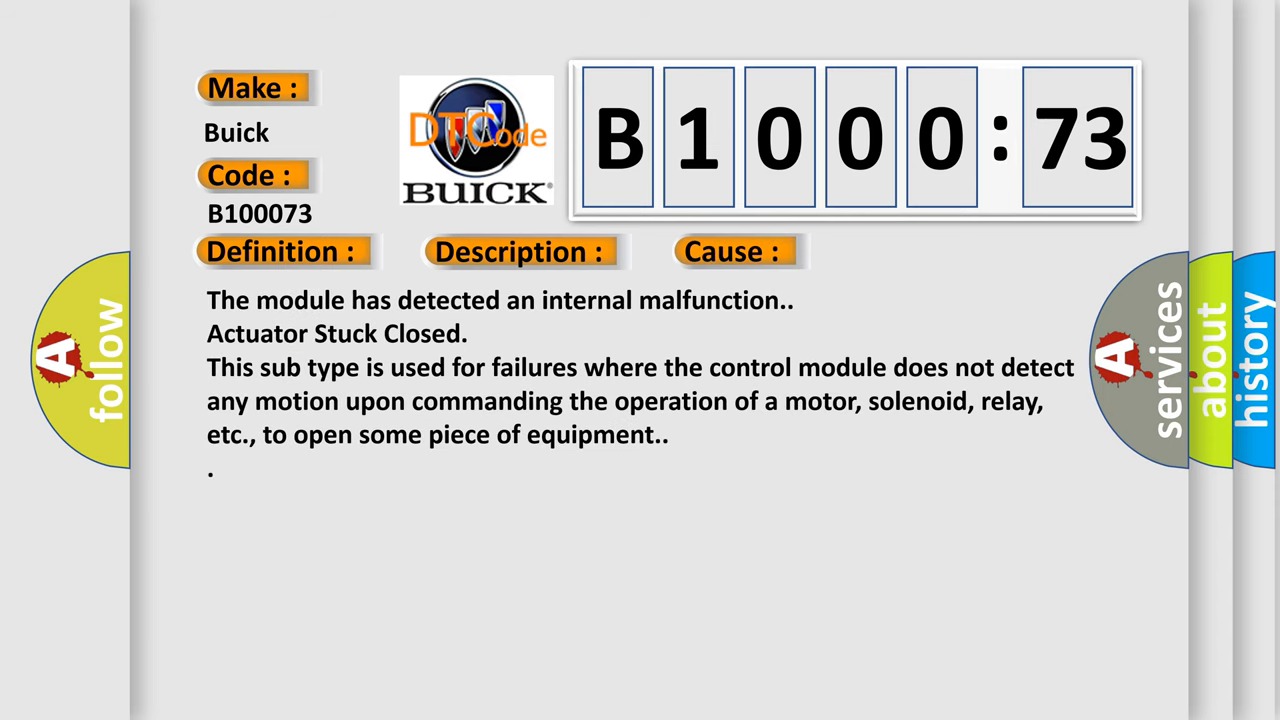